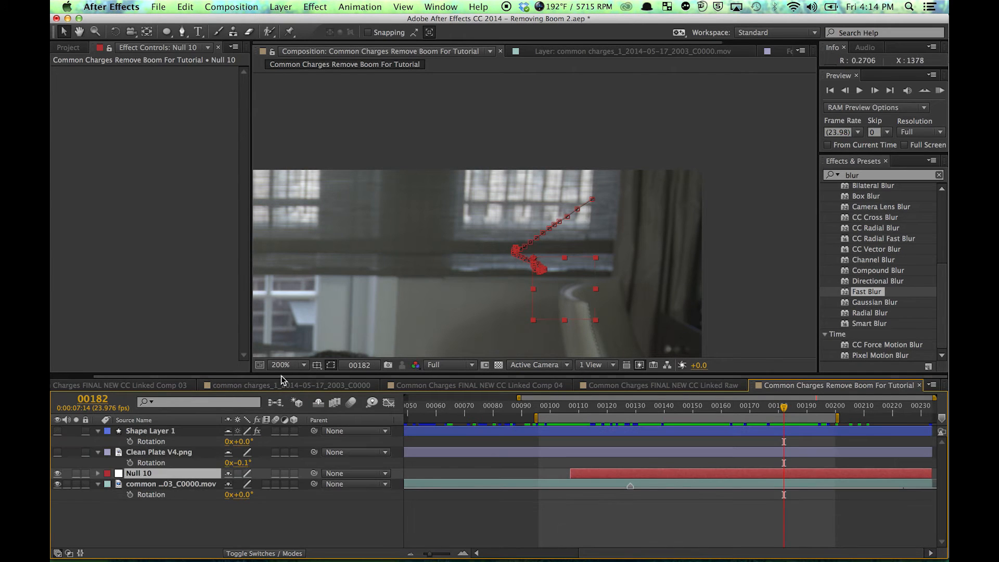
# Delete Shape Layer 1 so only Clean Plate V4.png, Null 10 and the footage remain
pyautogui.click(159, 452)
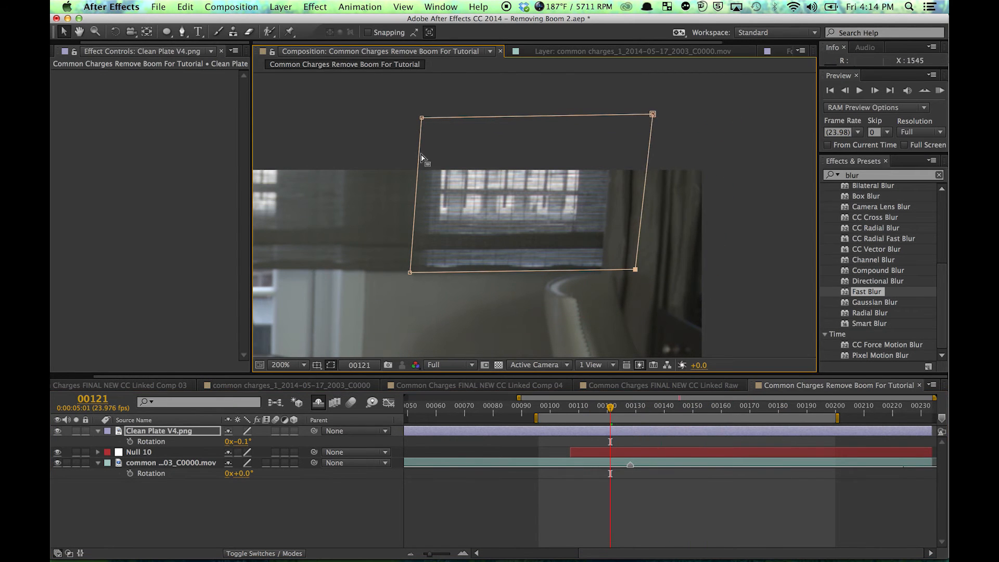